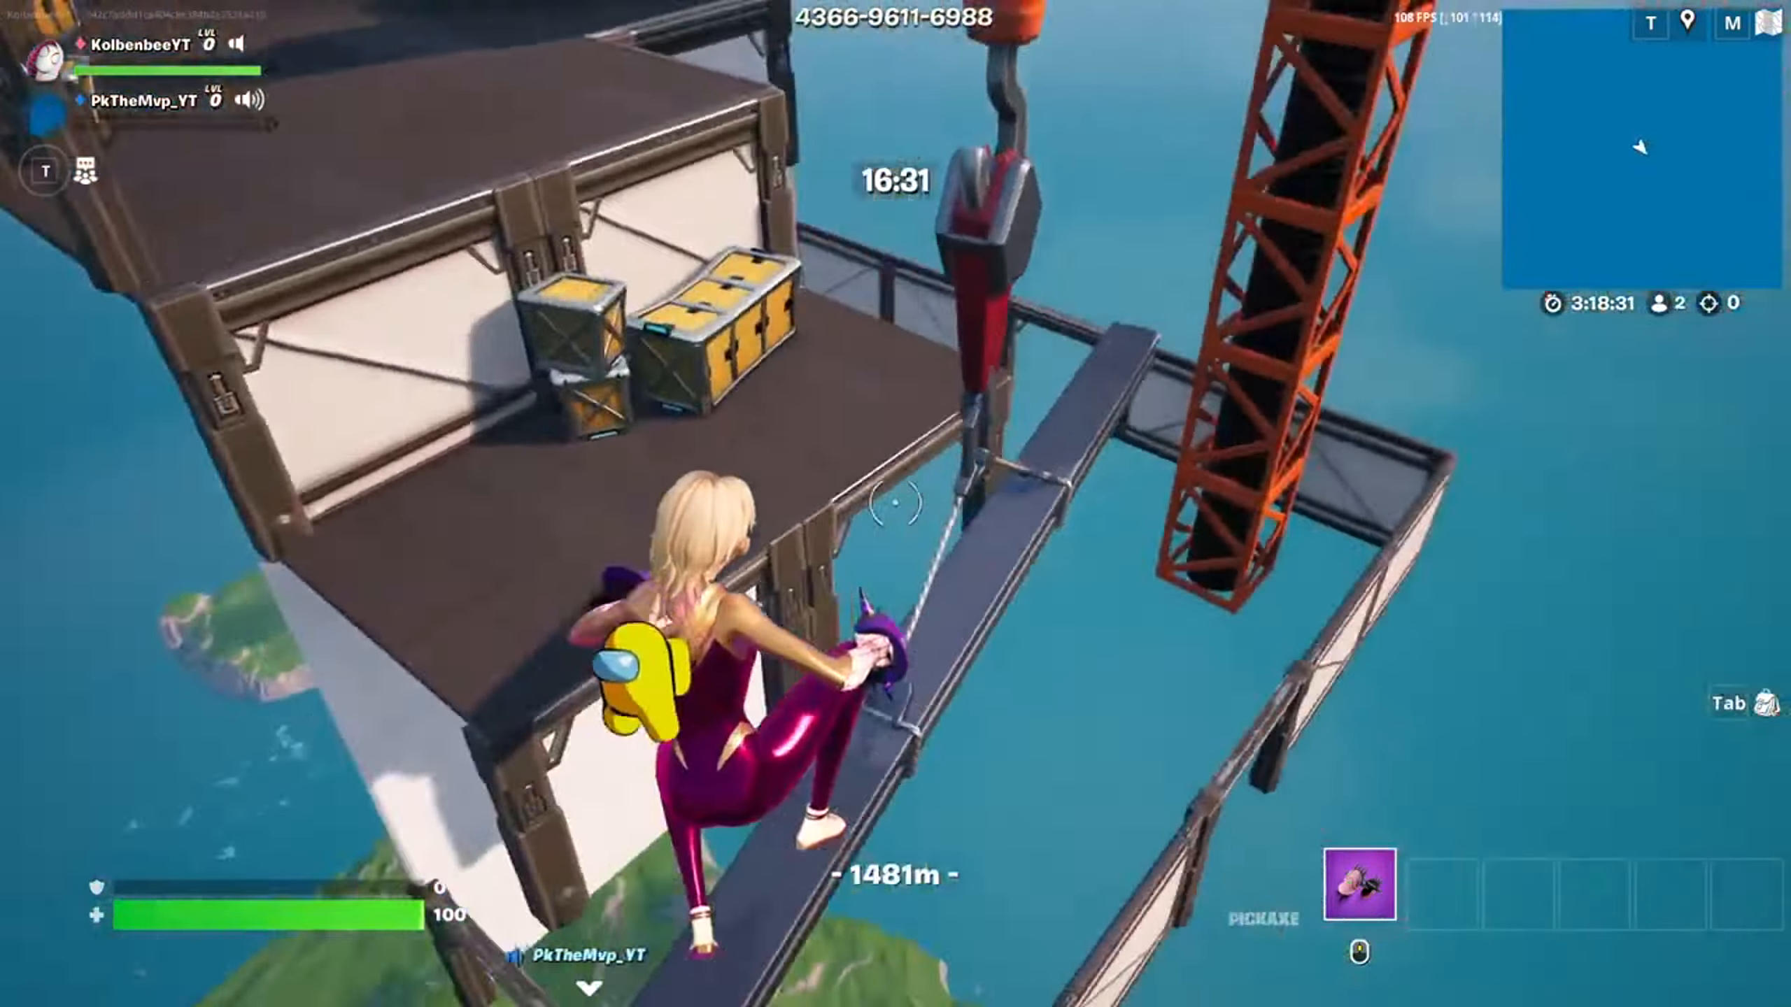
mouse_move(895, 504)
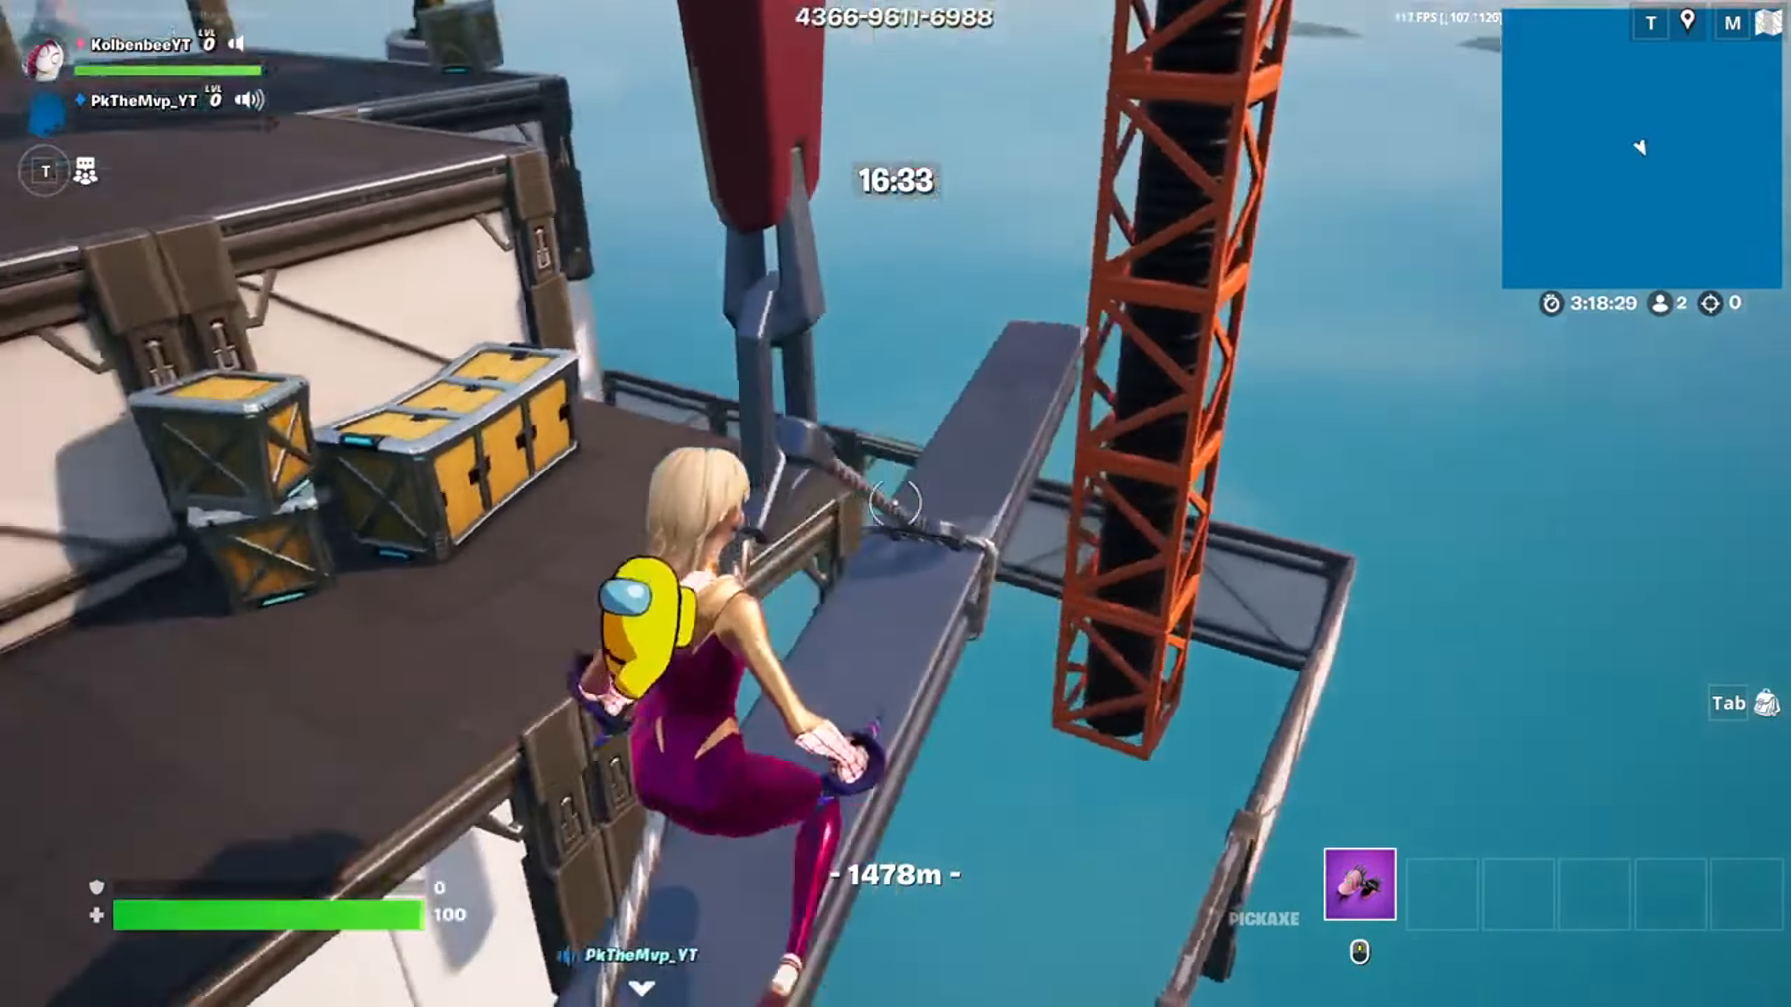